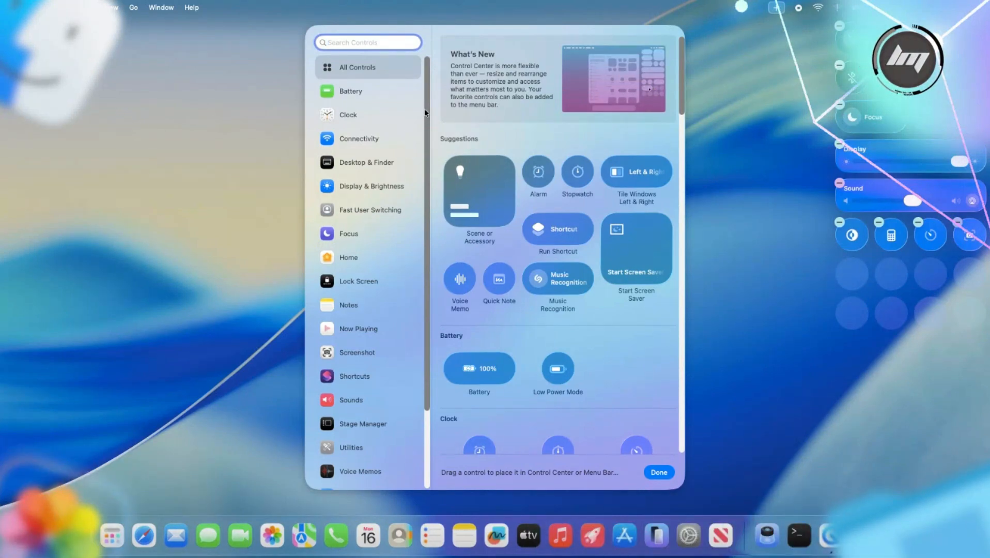
Step: Scroll the controls gallery sidebar down toward the Desktop & Finder category
{"action": "scroll", "scroll_direction": "down", "scroll_amount": 3}
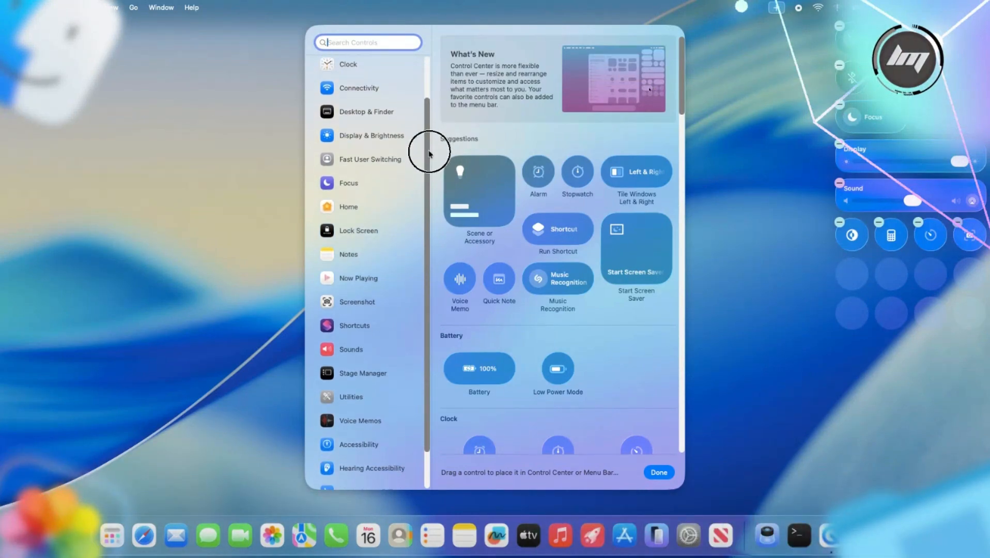
{"action": "scroll", "scroll_direction": "down", "scroll_amount": 3}
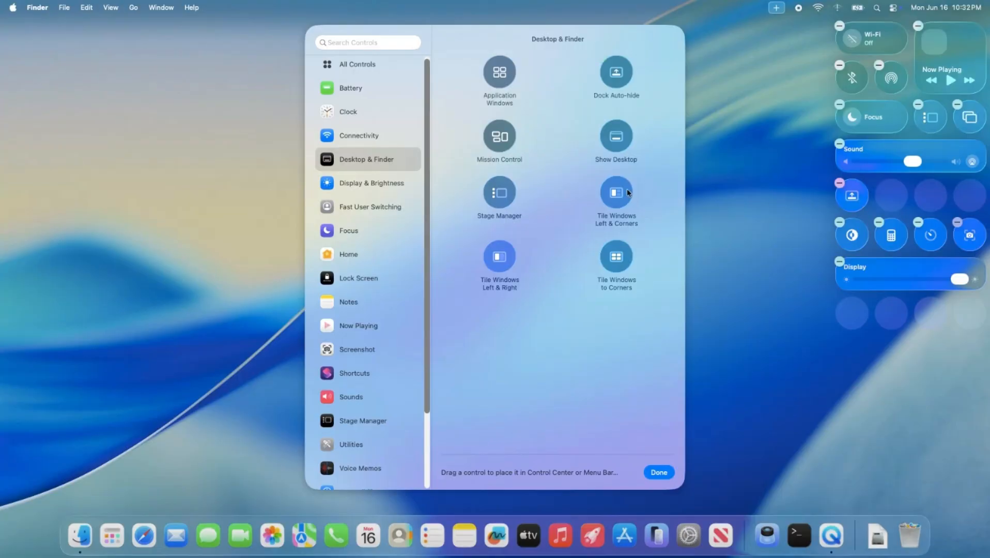
Step: Browse past Fast User Switching and Focus to Home, then add its Scene or Accessory tile
{"action": "left_click", "coordinate": [370, 207]}
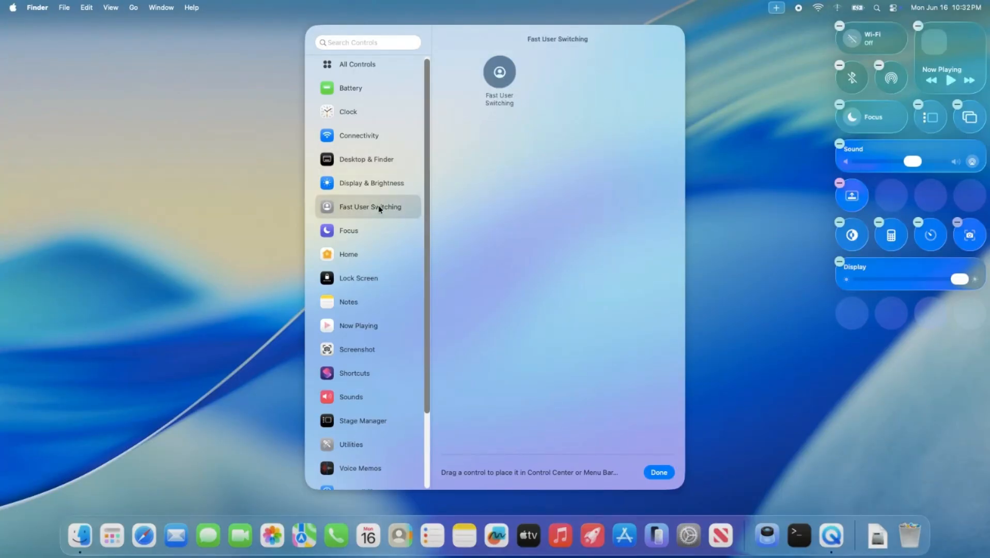
{"action": "left_click", "coordinate": [349, 231]}
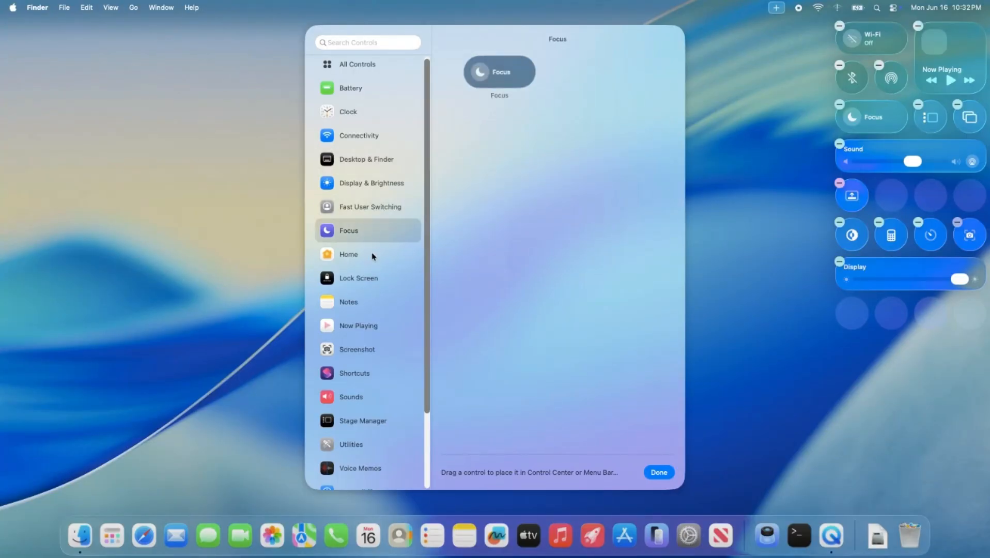
{"action": "left_click", "coordinate": [363, 254]}
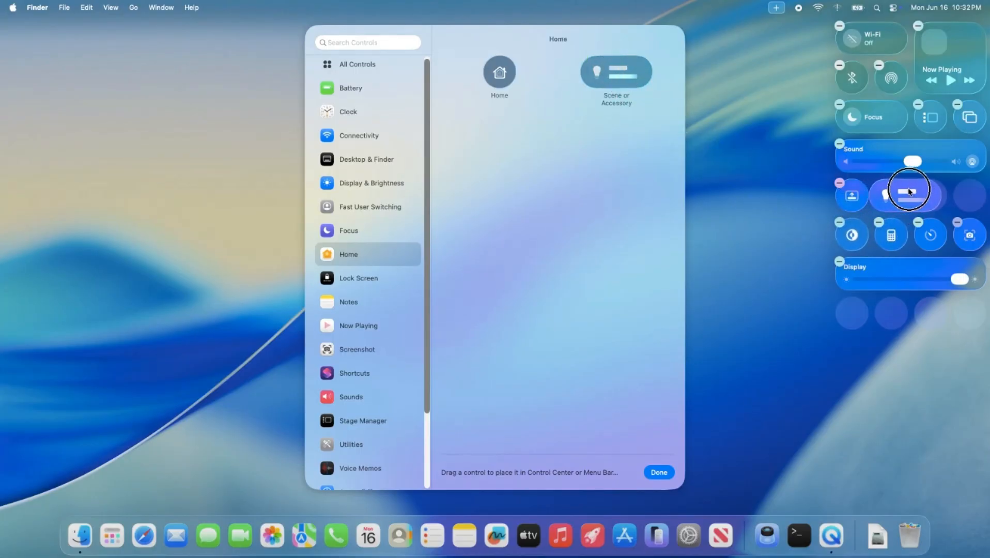
{"action": "left_click", "coordinate": [909, 194]}
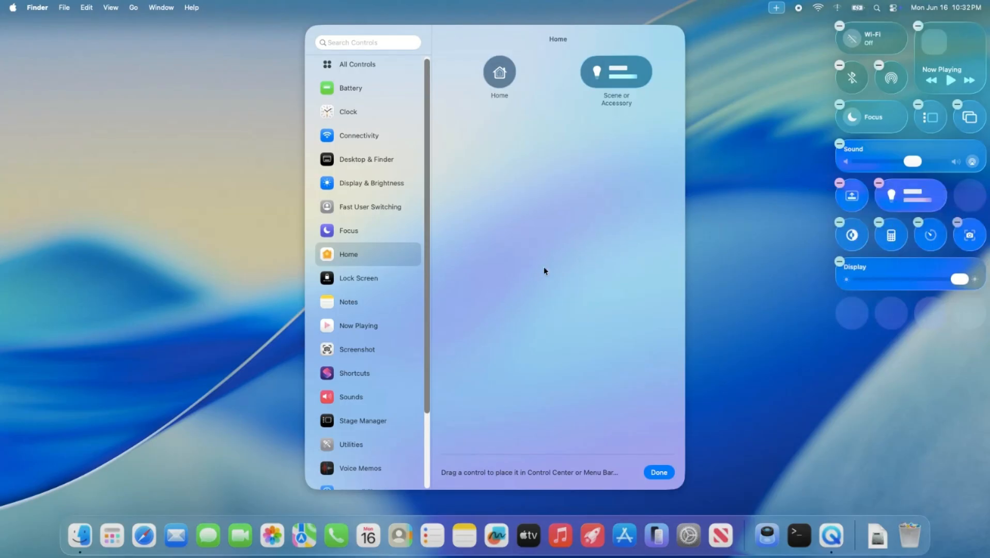
Step: Browse past Sounds to show the Shortcuts controls (Open App, Run Shortcut, Show Folder)
{"action": "scroll", "scroll_direction": "down", "scroll_amount": 3}
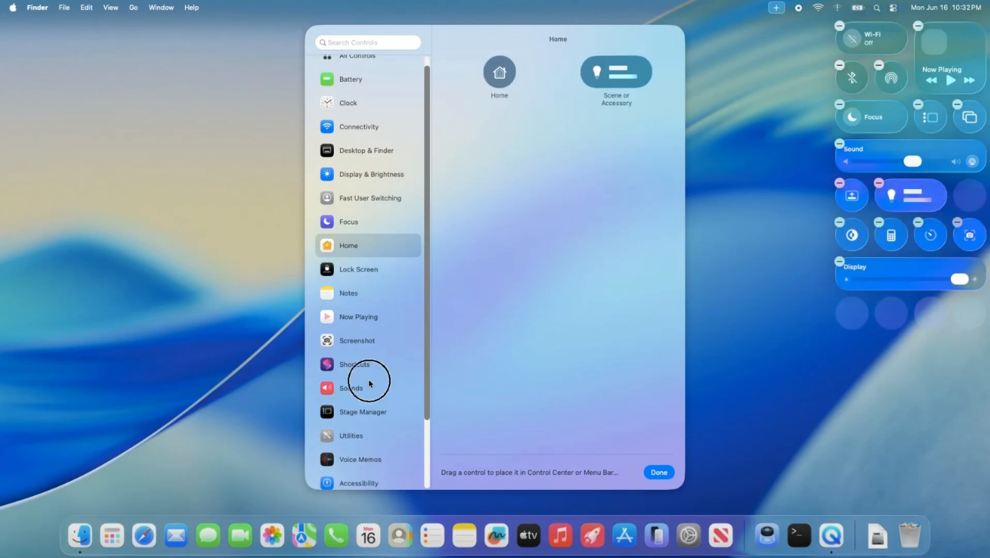
{"action": "left_click", "coordinate": [352, 388]}
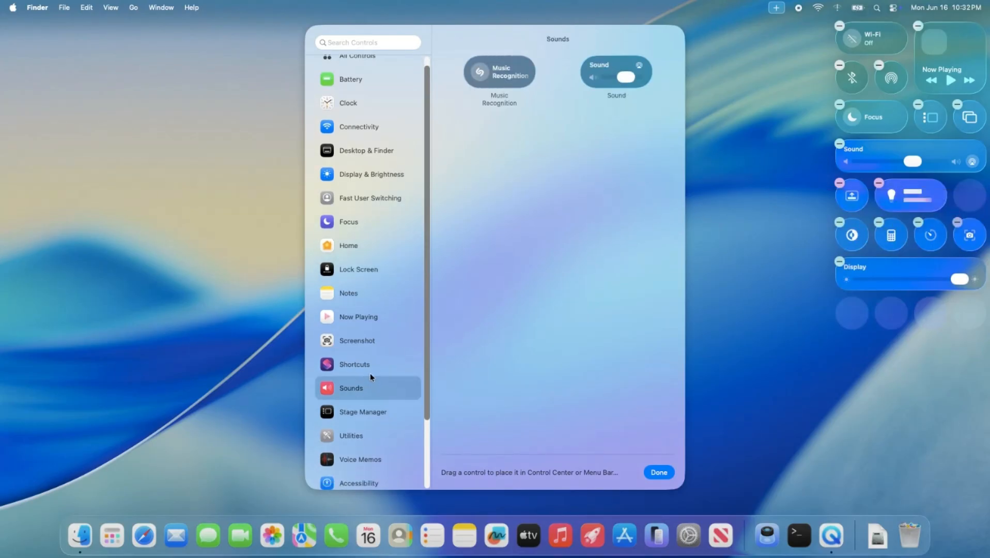
{"action": "left_click", "coordinate": [354, 364]}
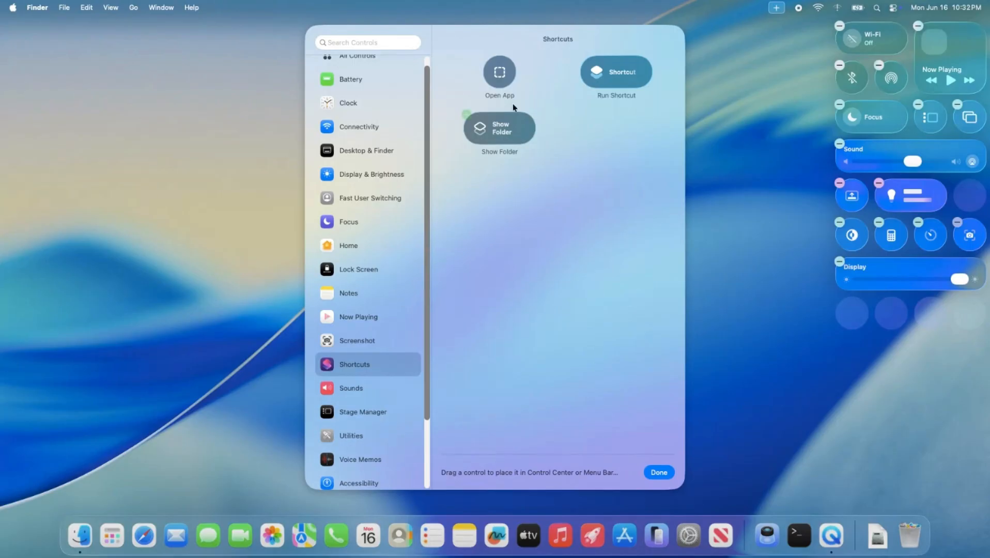